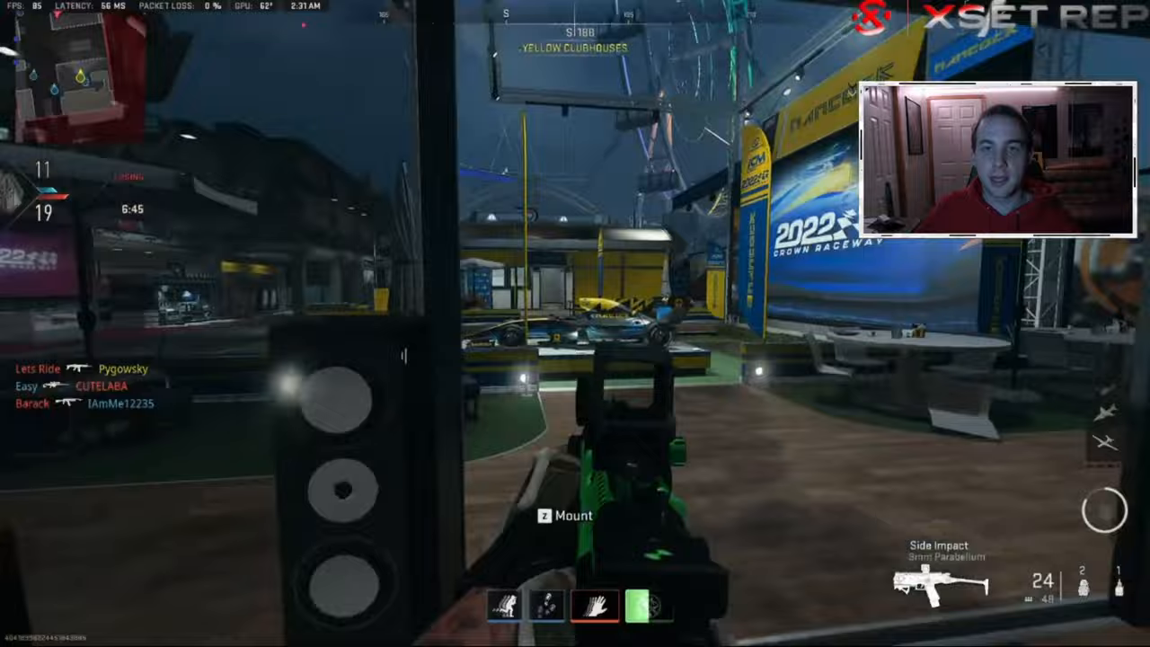
pyautogui.moveTo(575, 323)
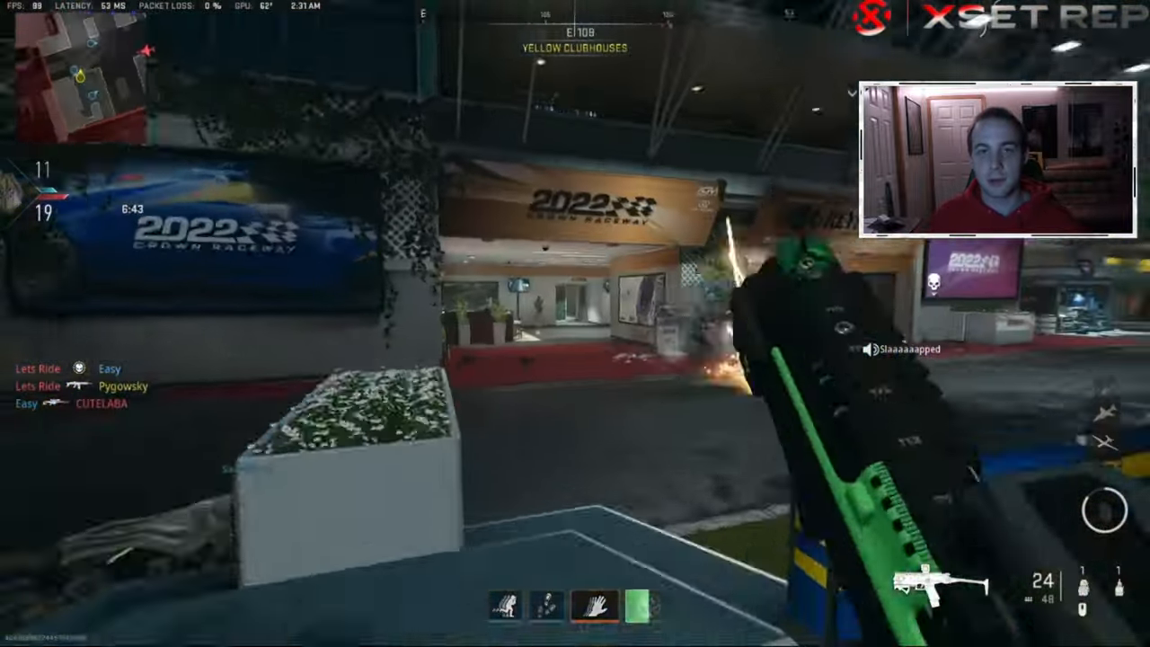
pyautogui.moveTo(575, 323)
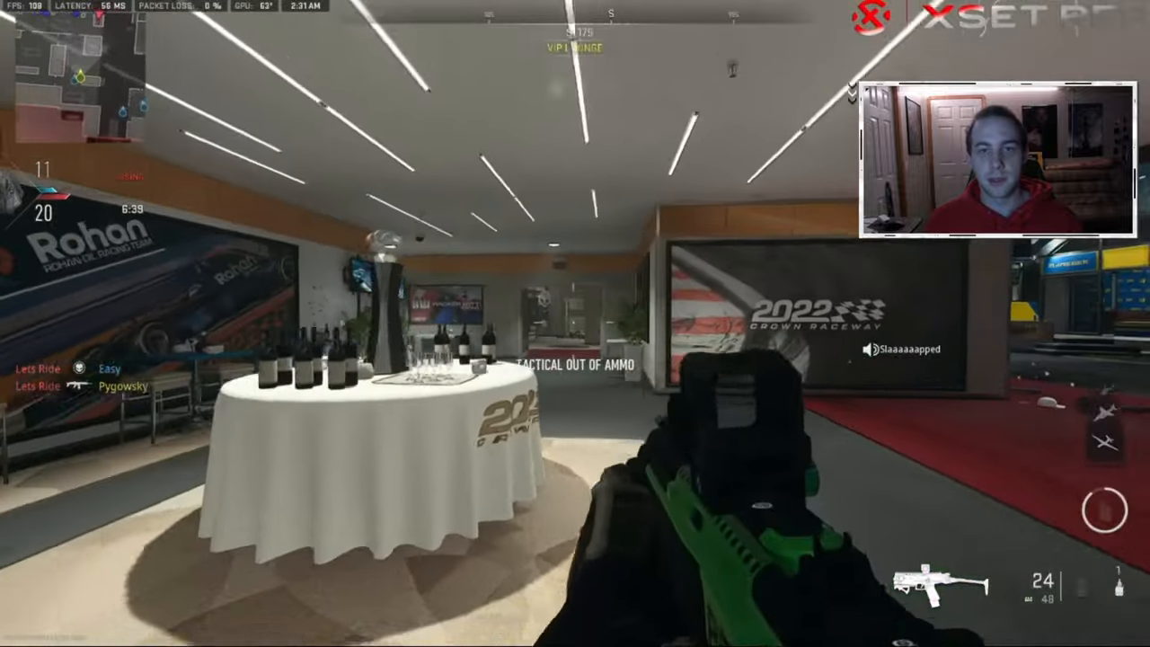
pyautogui.moveTo(575, 323)
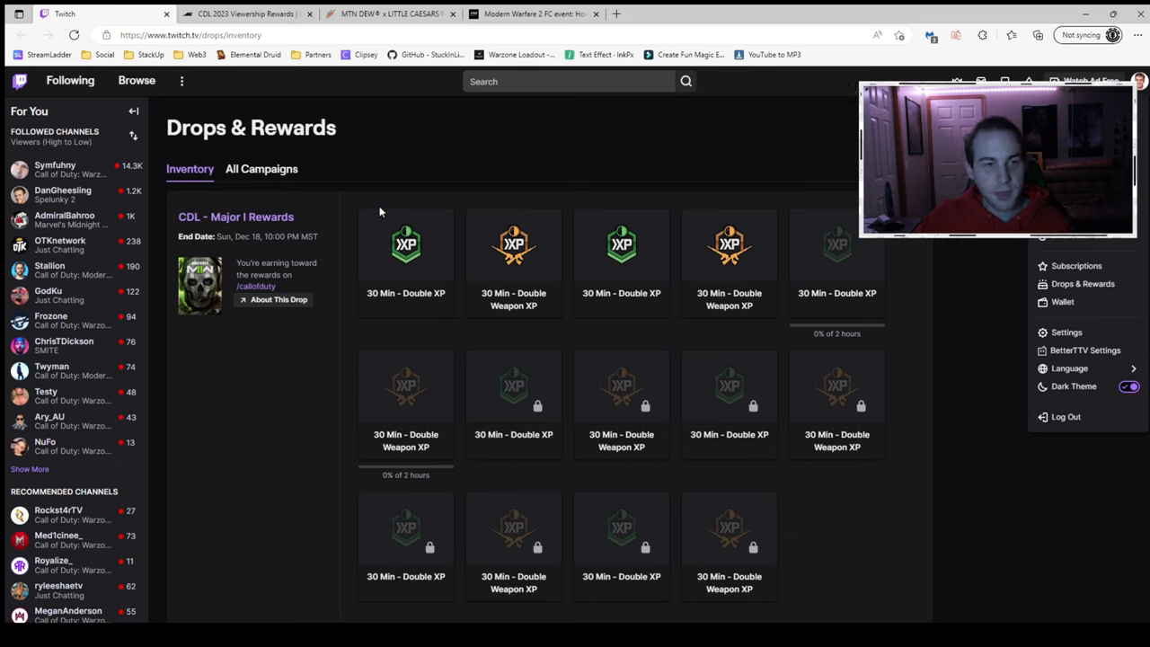
pyautogui.moveTo(380, 213)
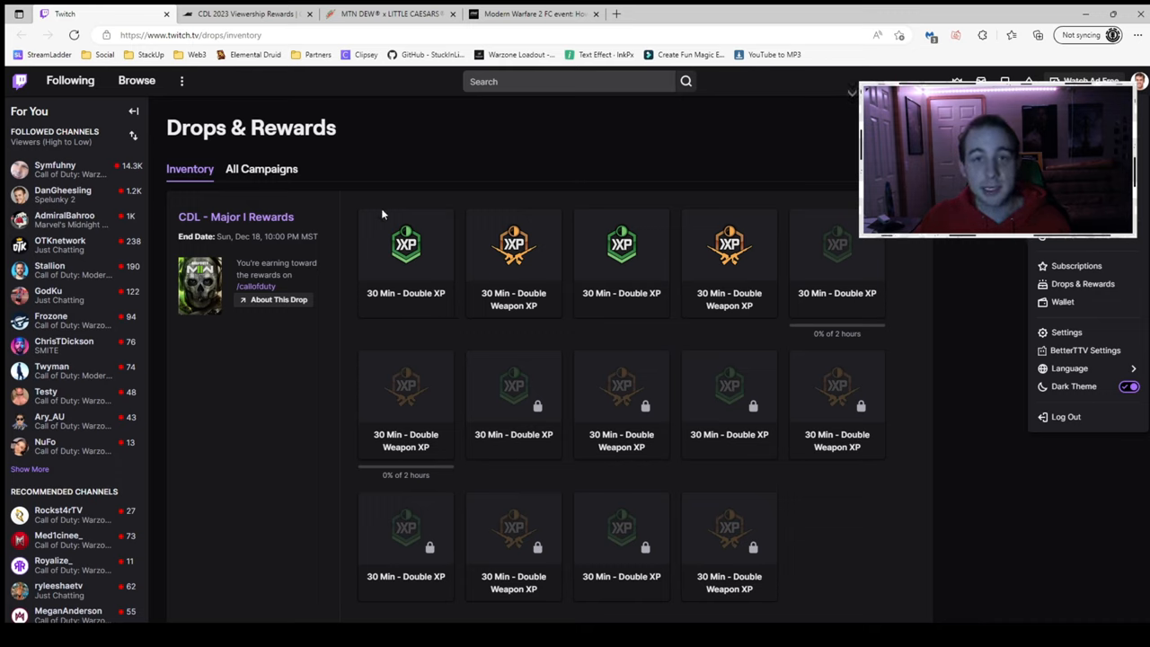
pyautogui.moveTo(413, 160)
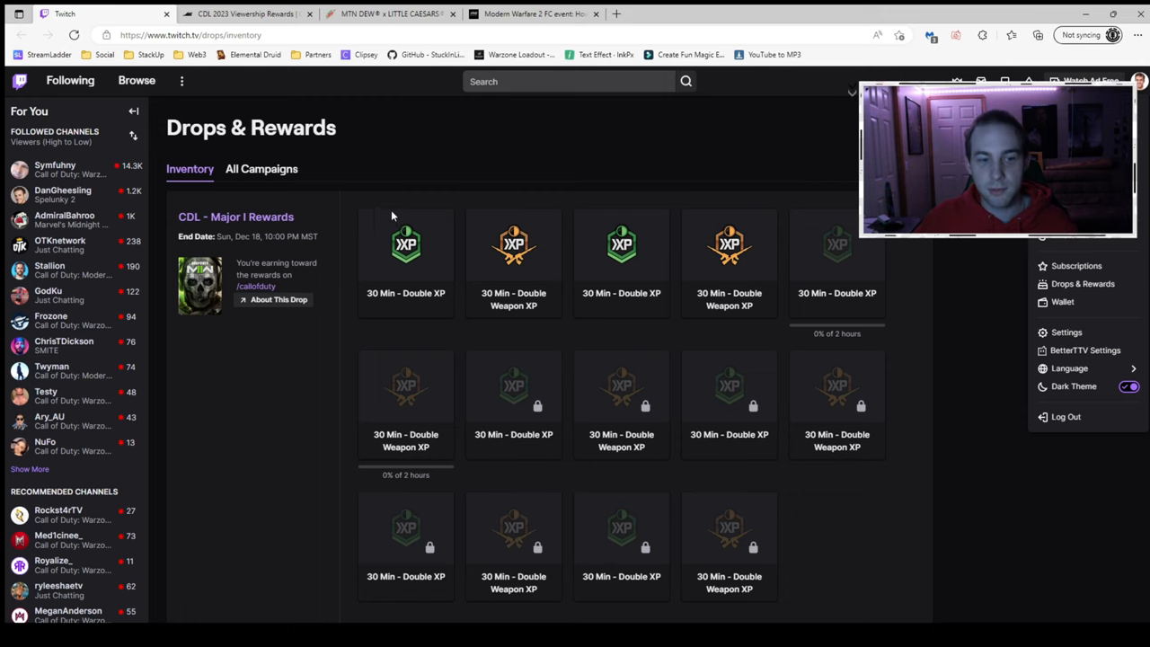
pyautogui.scroll(-3)
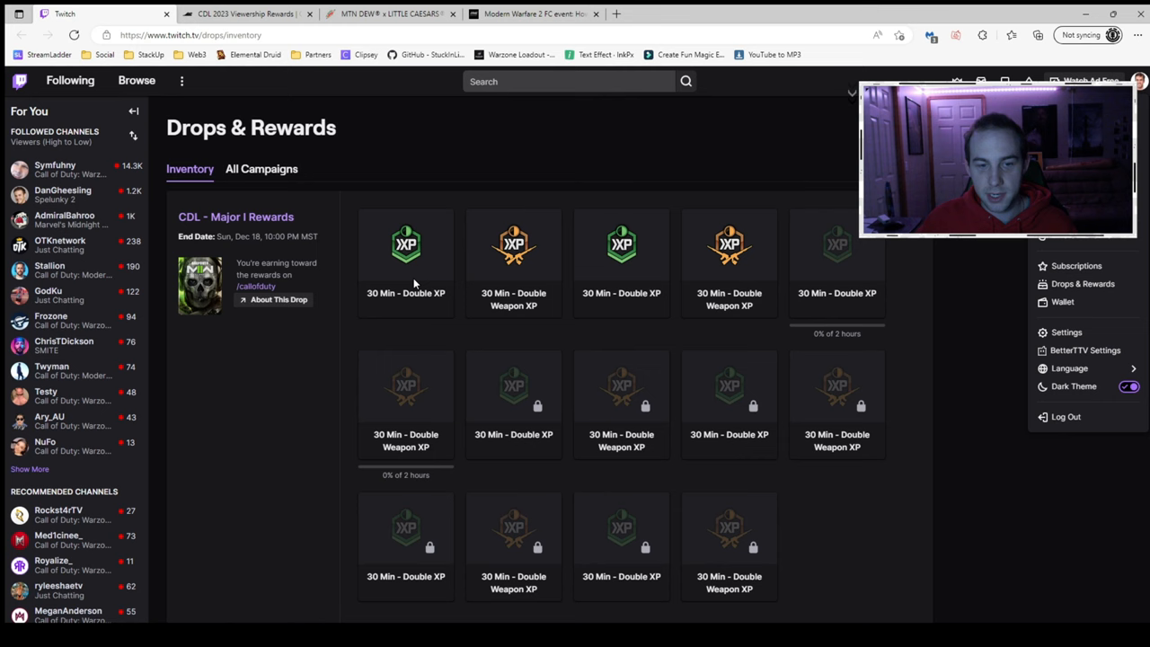
pyautogui.moveTo(772, 291)
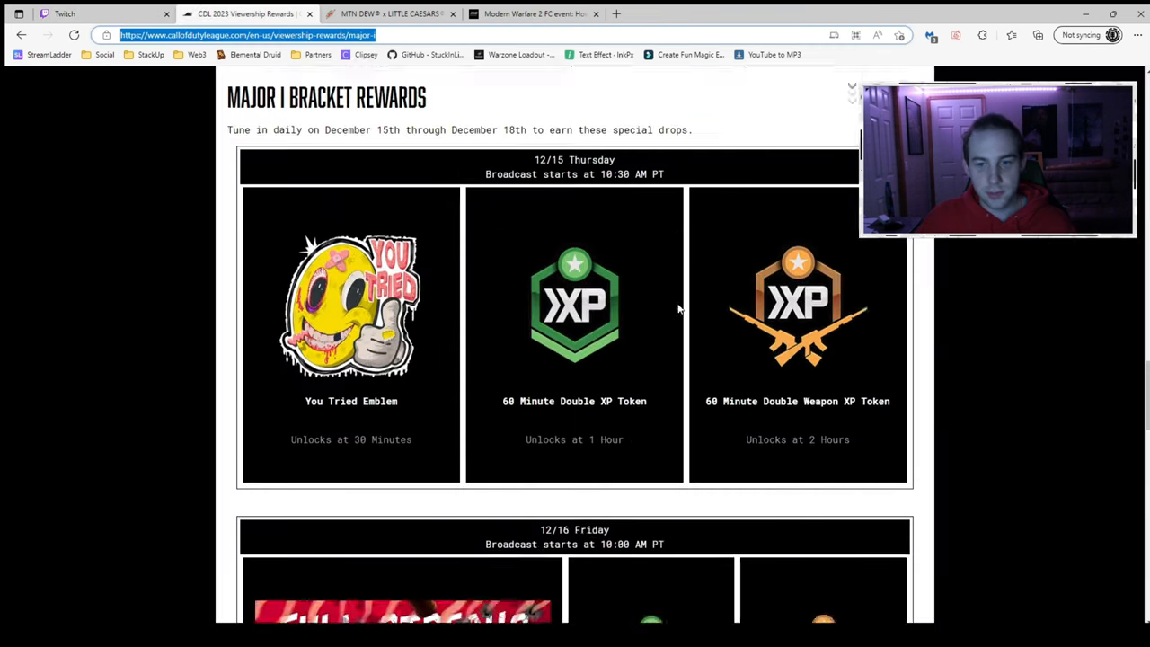
pyautogui.scroll(3)
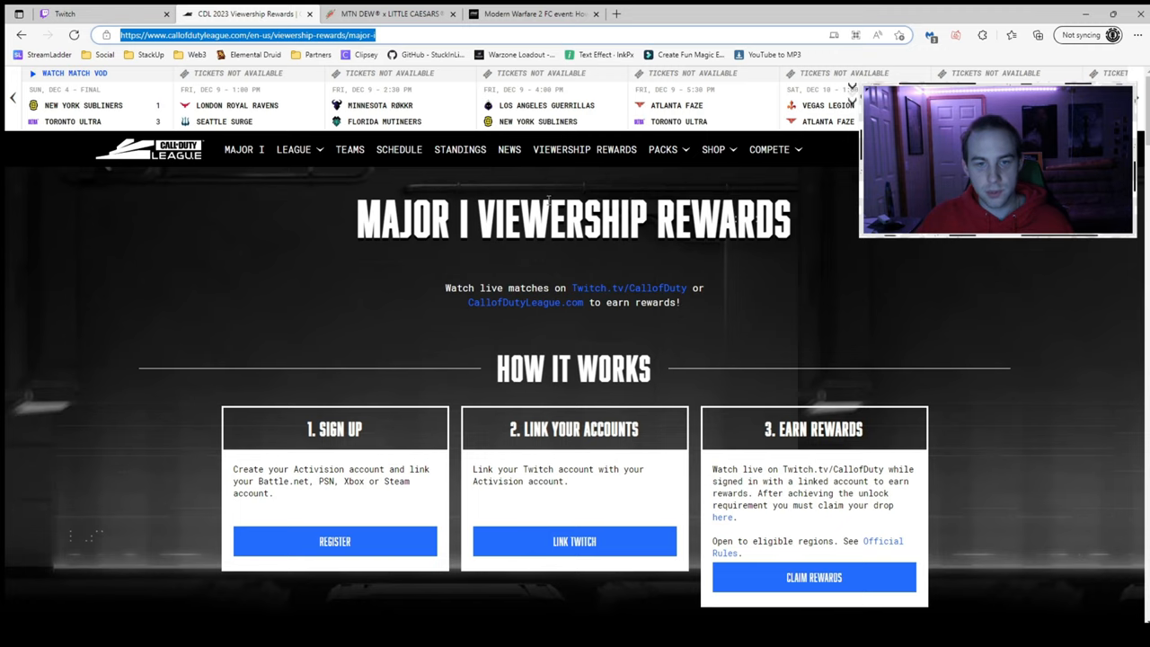
pyautogui.scroll(-3)
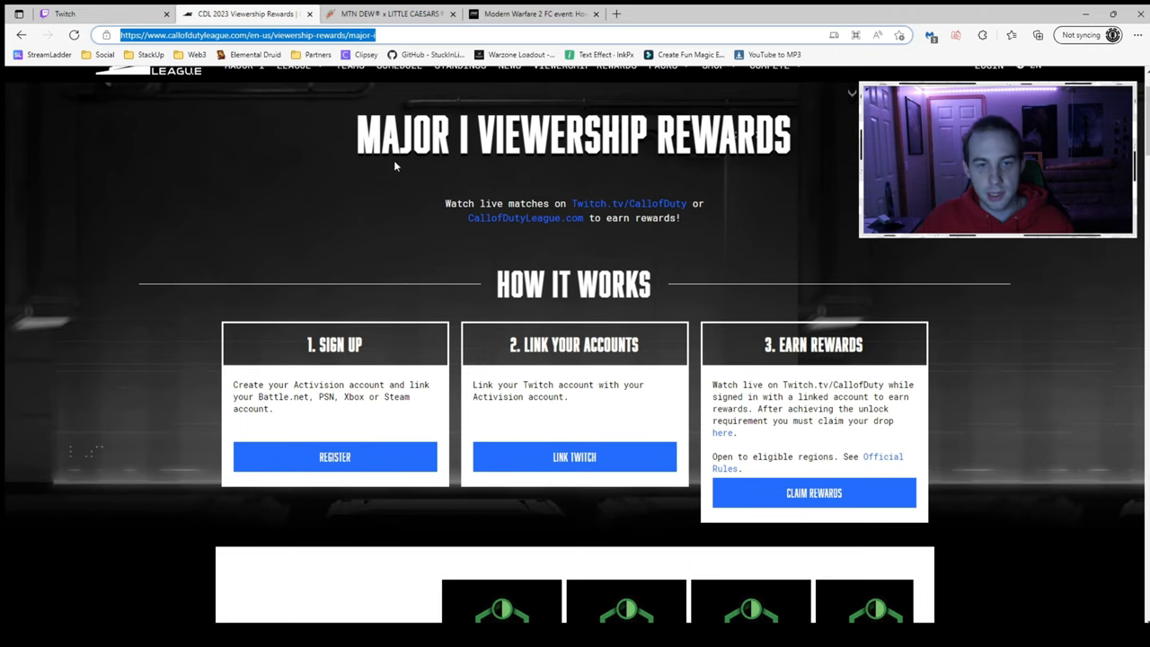
pyautogui.moveTo(525, 169)
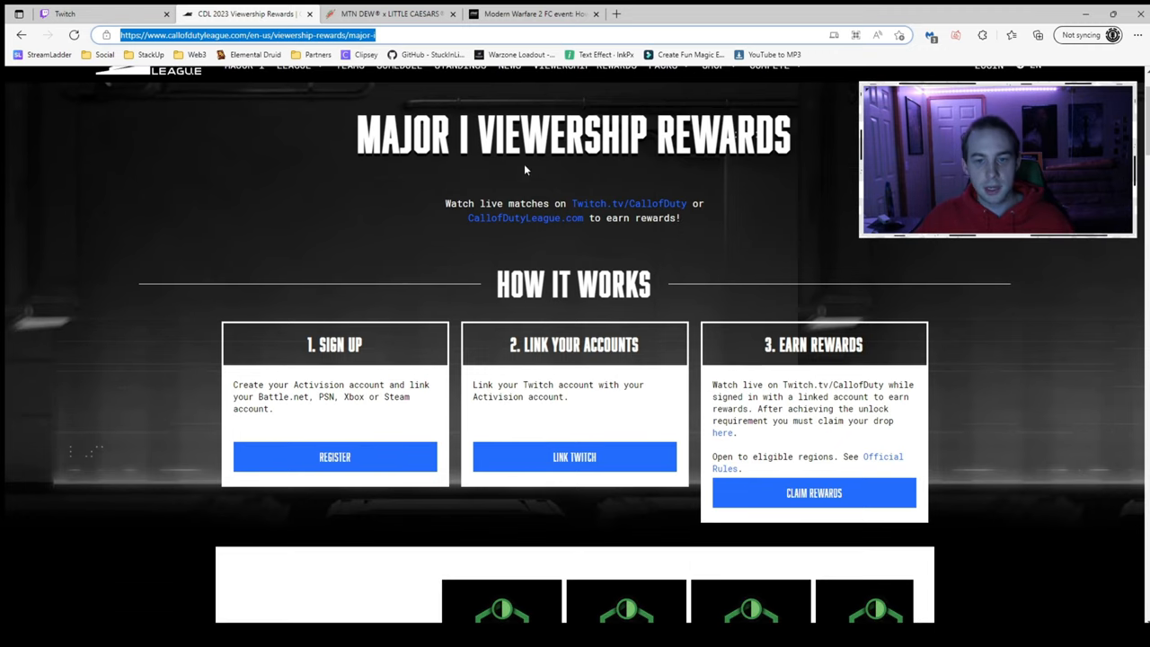
pyautogui.moveTo(855, 178)
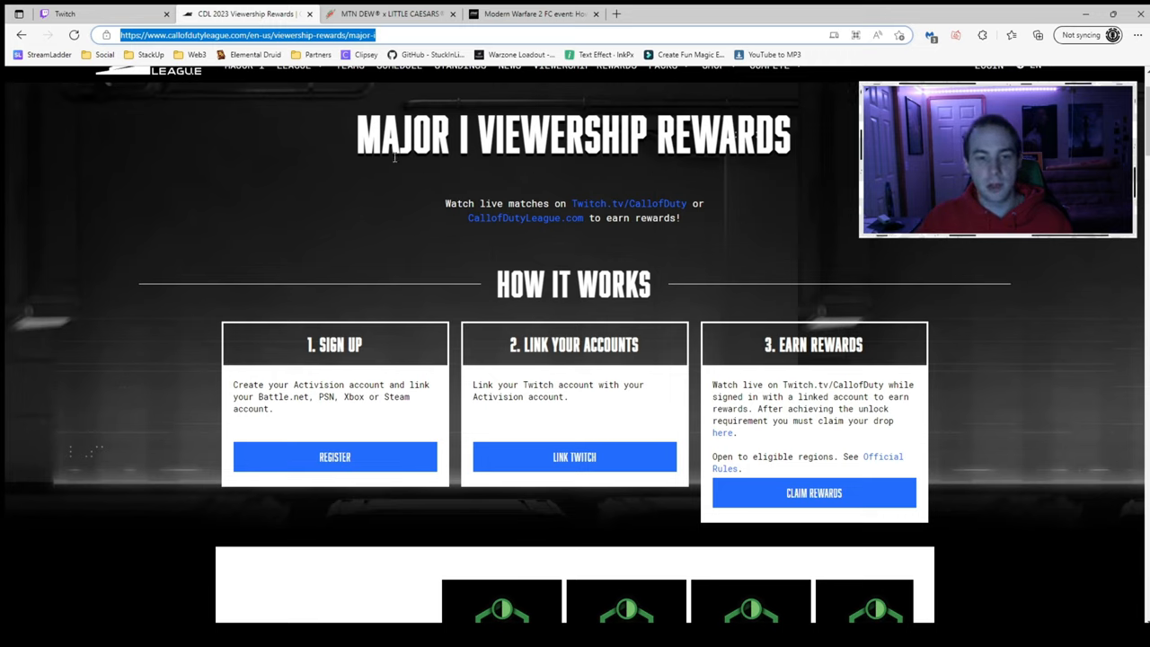
pyautogui.moveTo(674, 215)
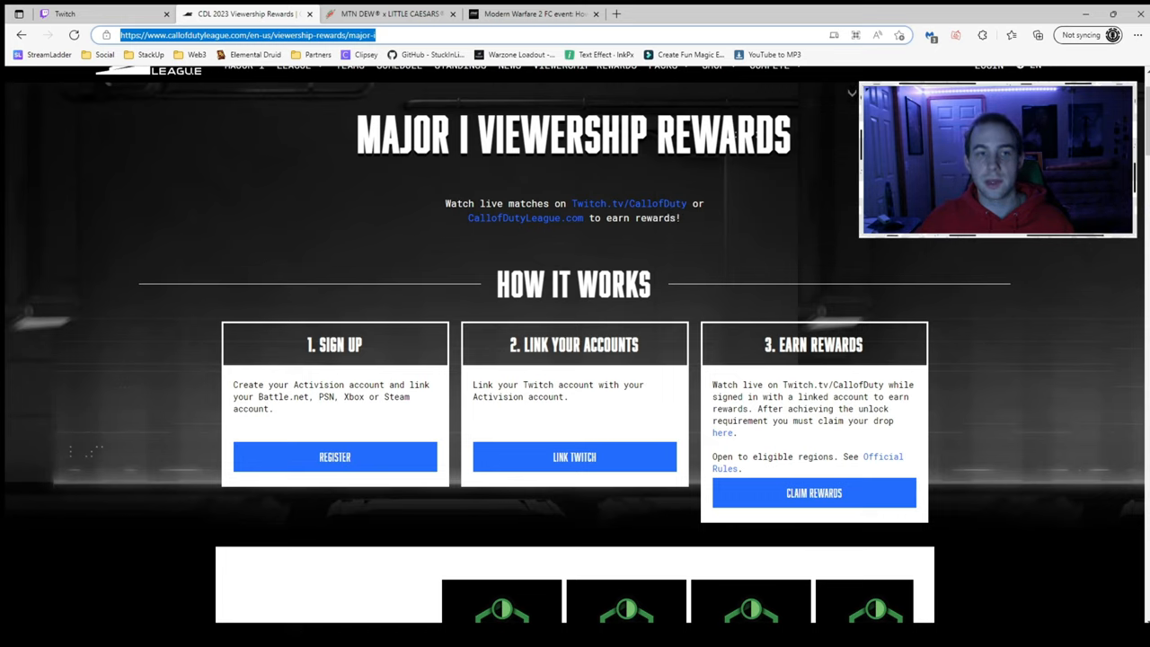
pyautogui.scroll(-3)
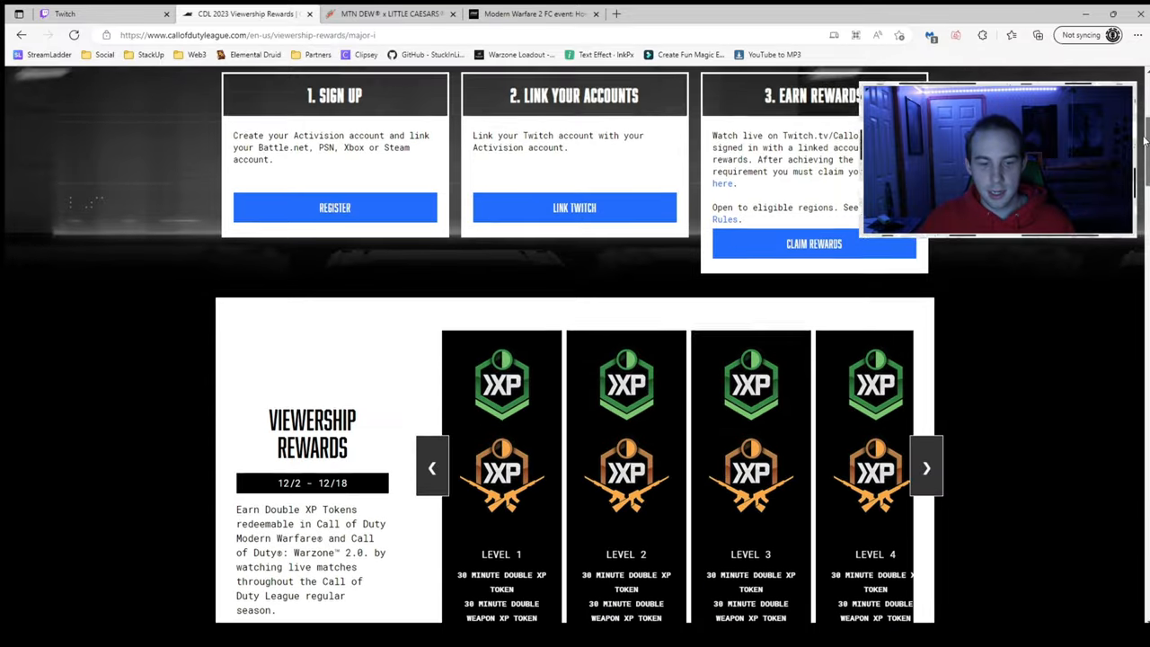
pyautogui.scroll(-3)
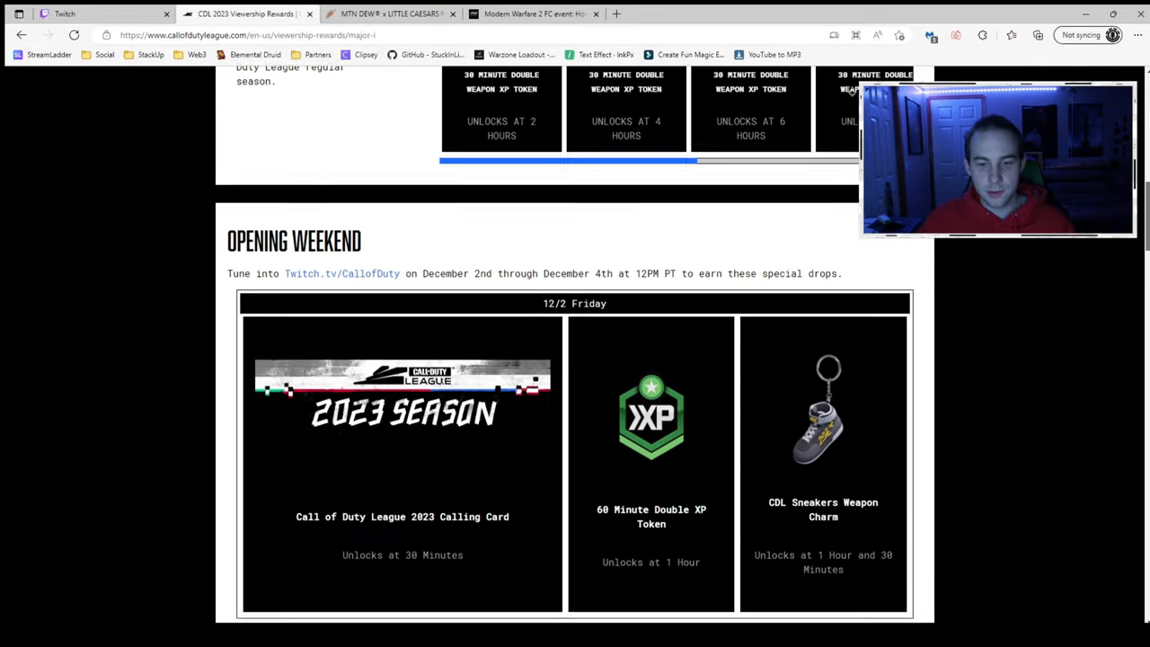
pyautogui.scroll(-3)
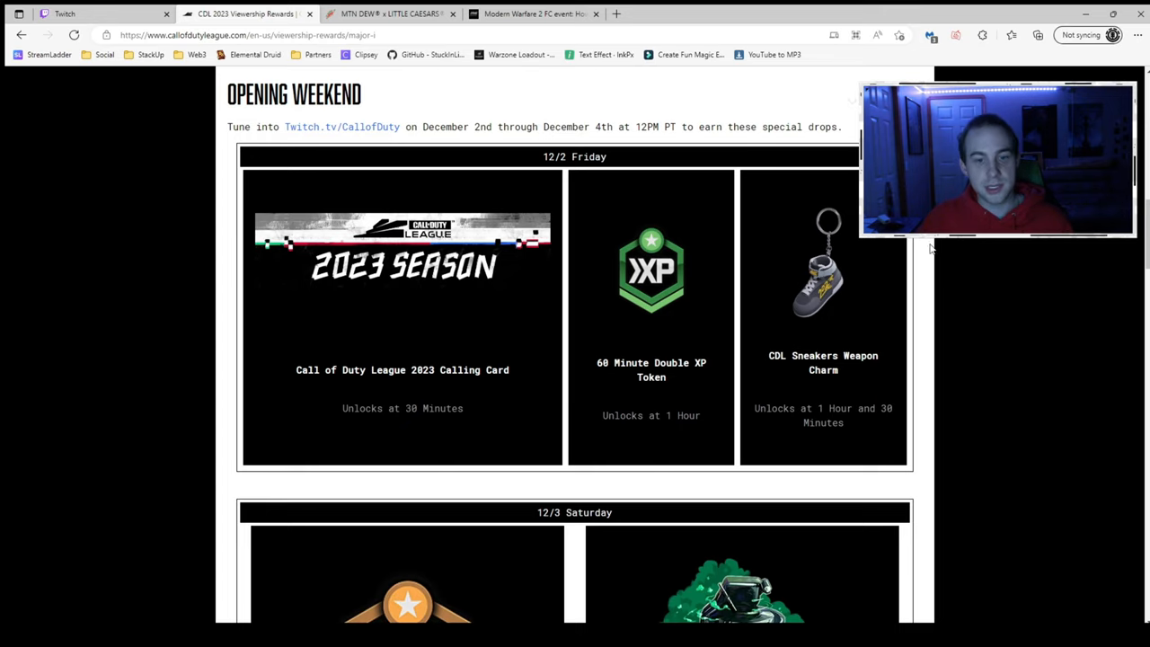
pyautogui.scroll(-3)
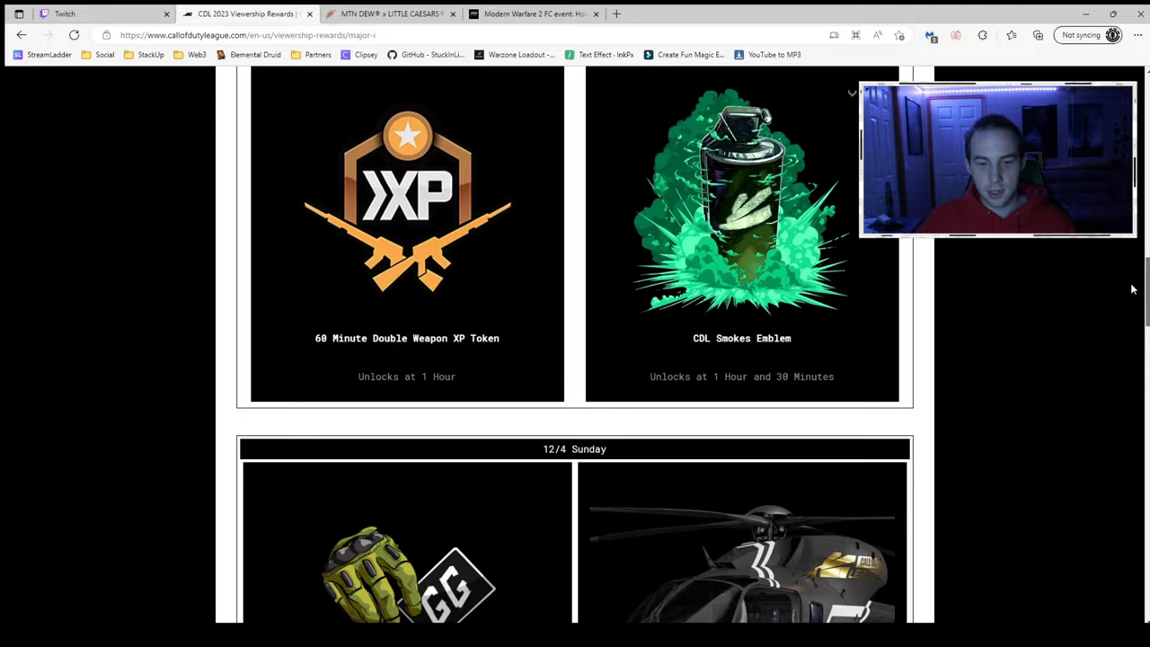
pyautogui.scroll(-3)
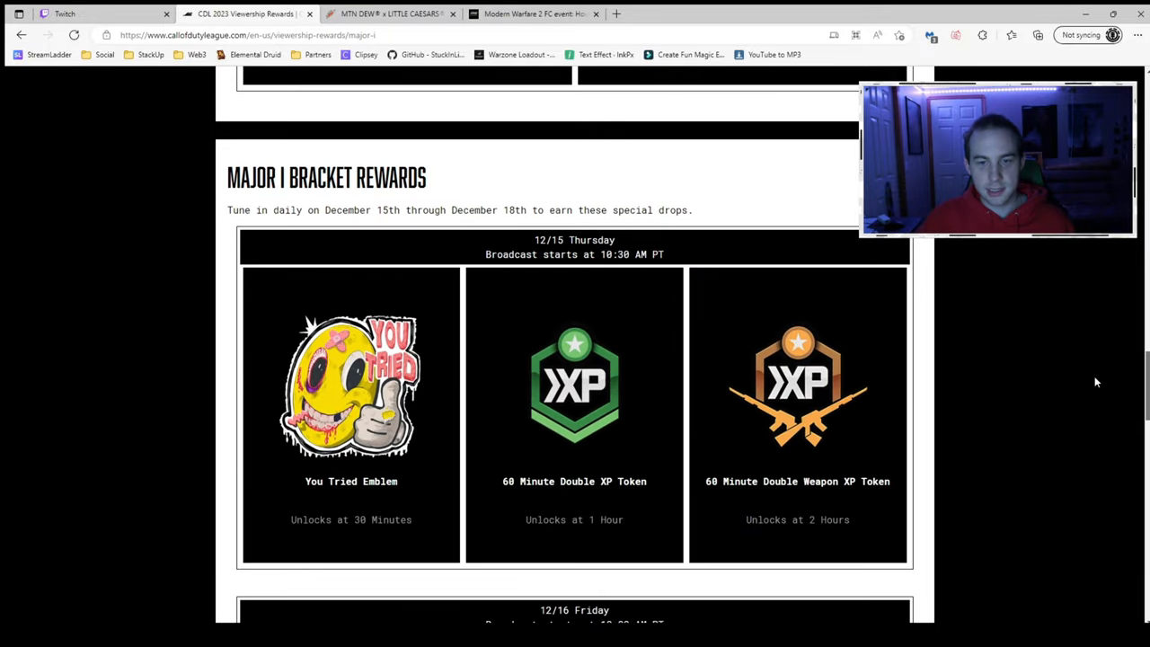
pyautogui.scroll(-3)
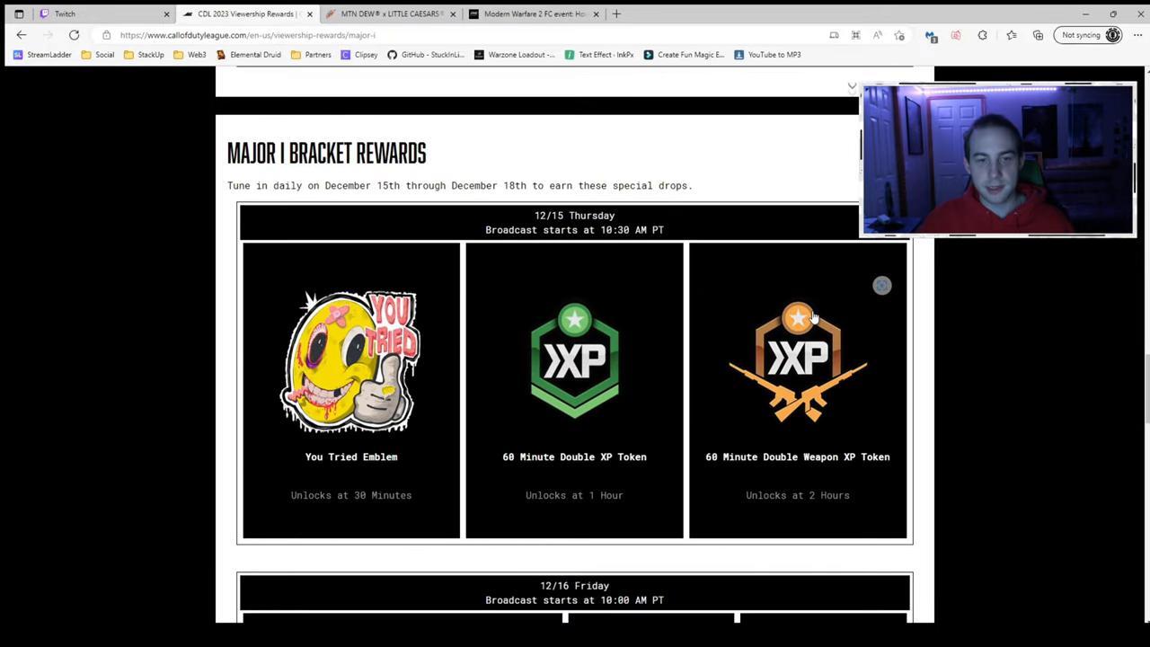
pyautogui.moveTo(657, 286)
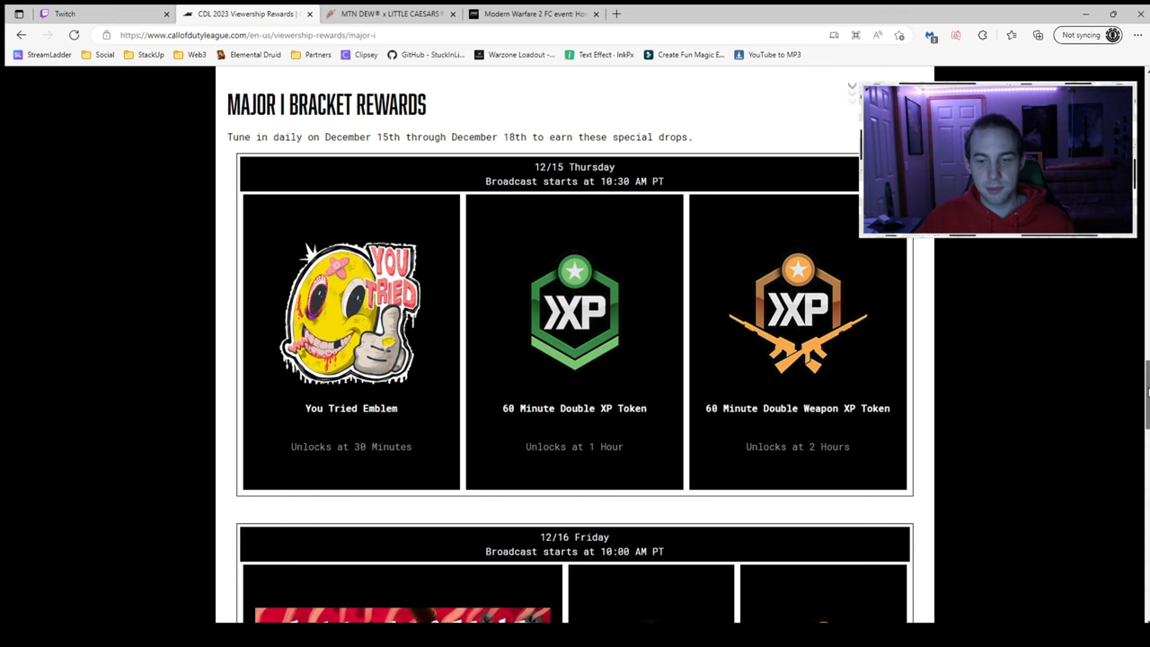
pyautogui.scroll(-3)
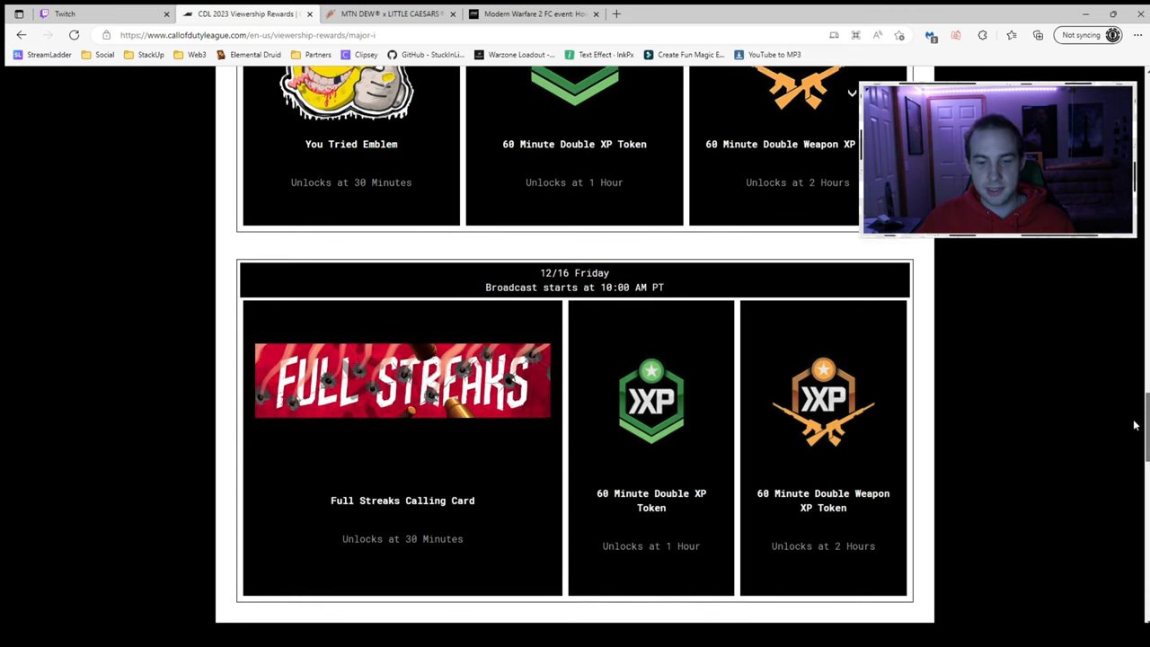
pyautogui.scroll(-3)
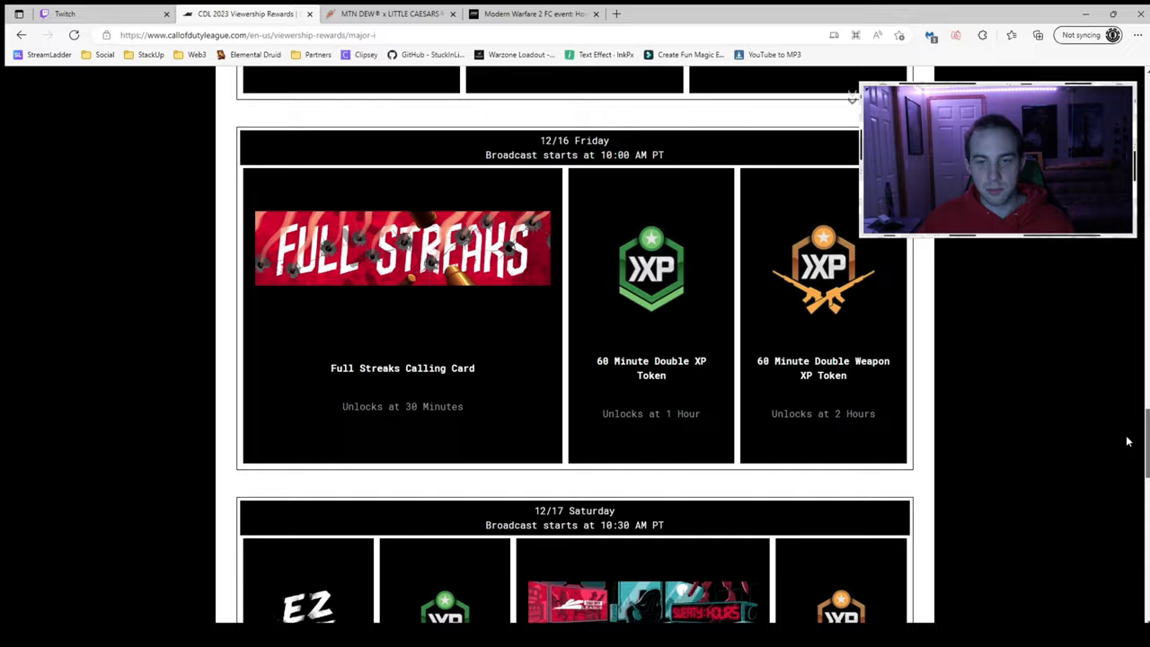
pyautogui.scroll(-3)
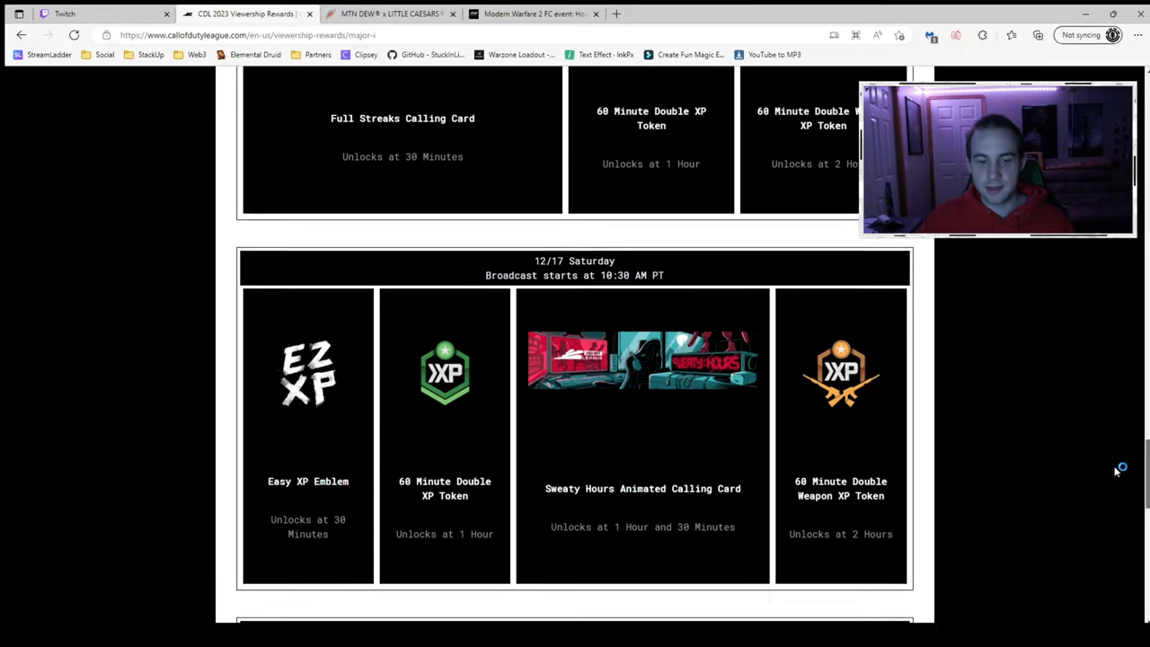
pyautogui.scroll(-3)
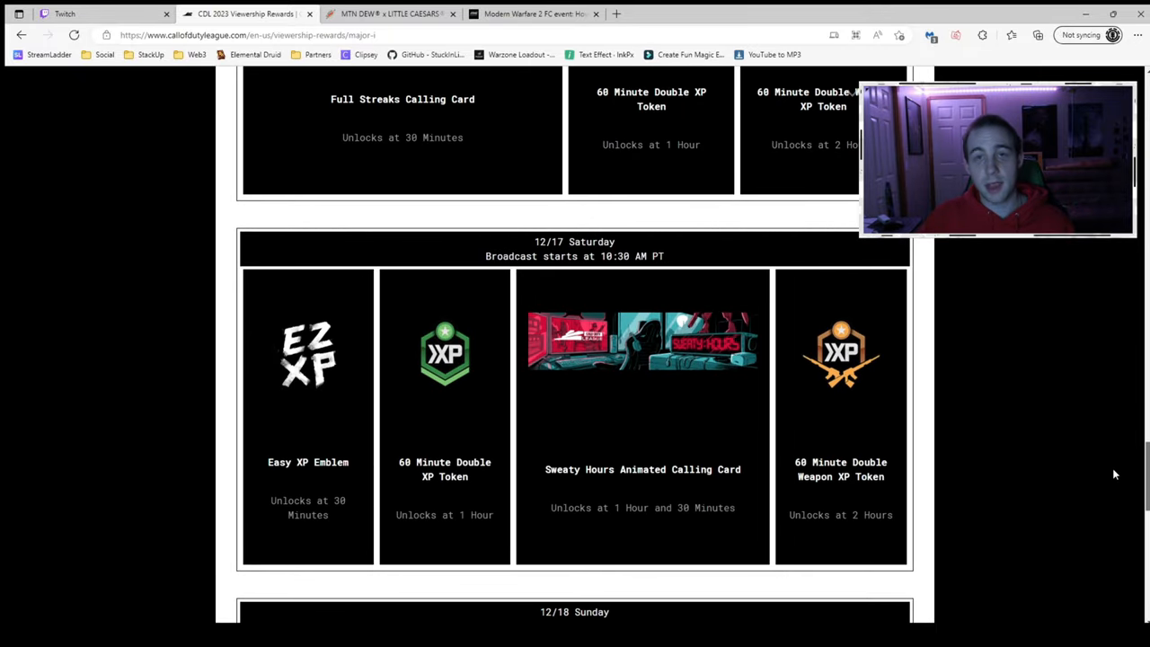
pyautogui.scroll(-3)
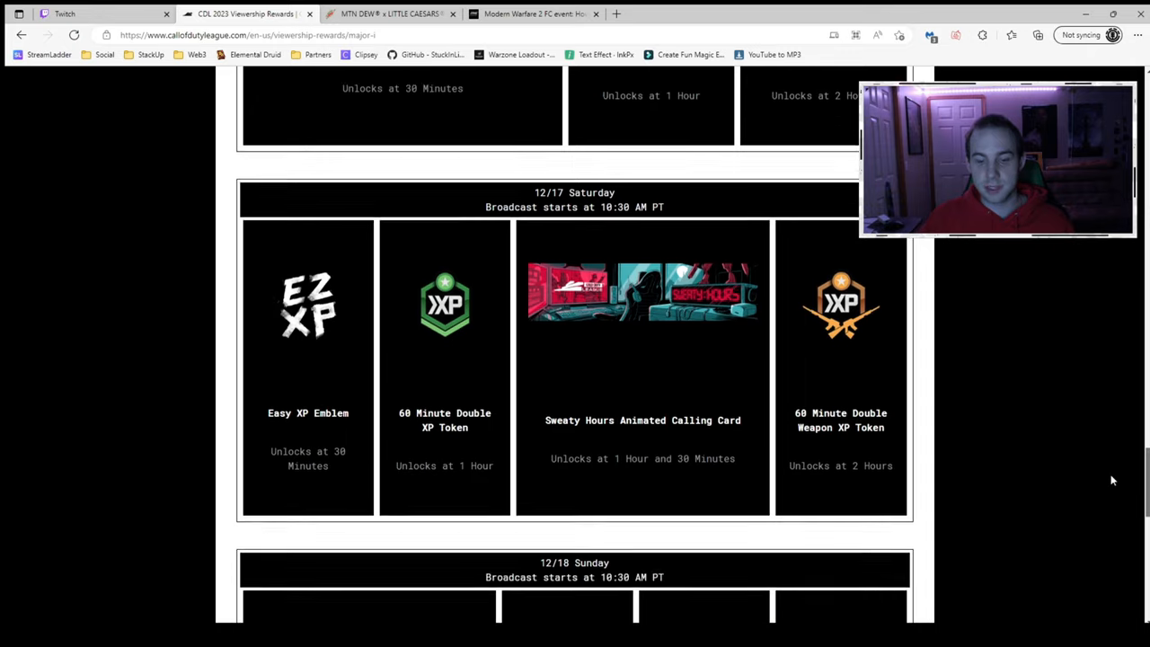
pyautogui.scroll(-3)
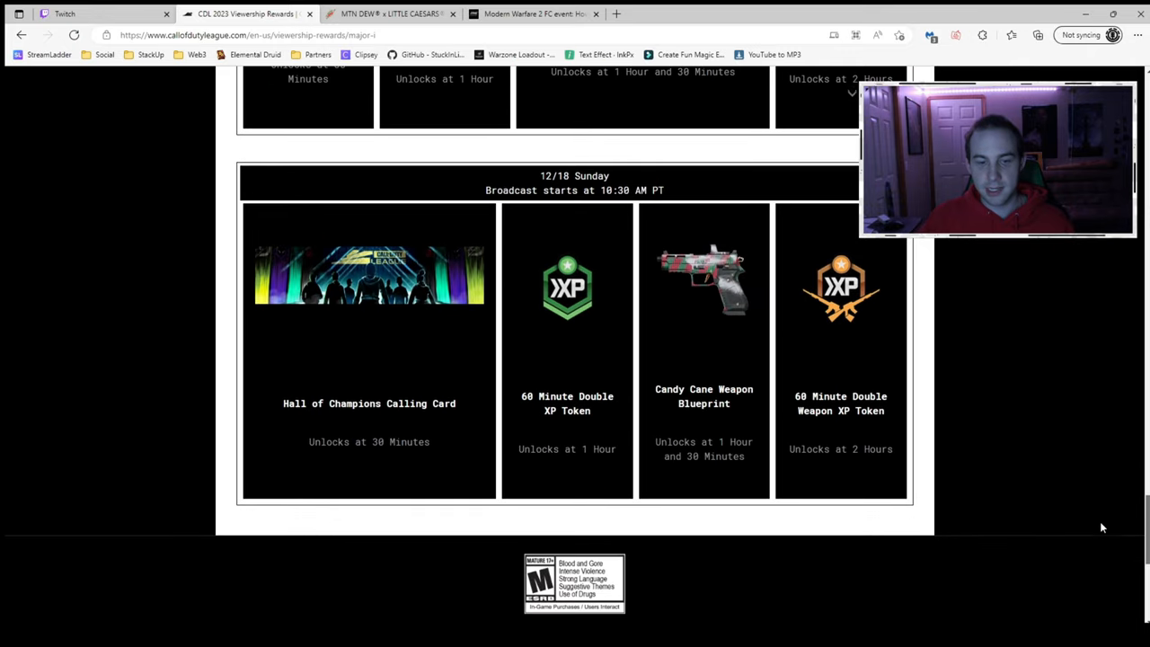
pyautogui.moveTo(394, 374)
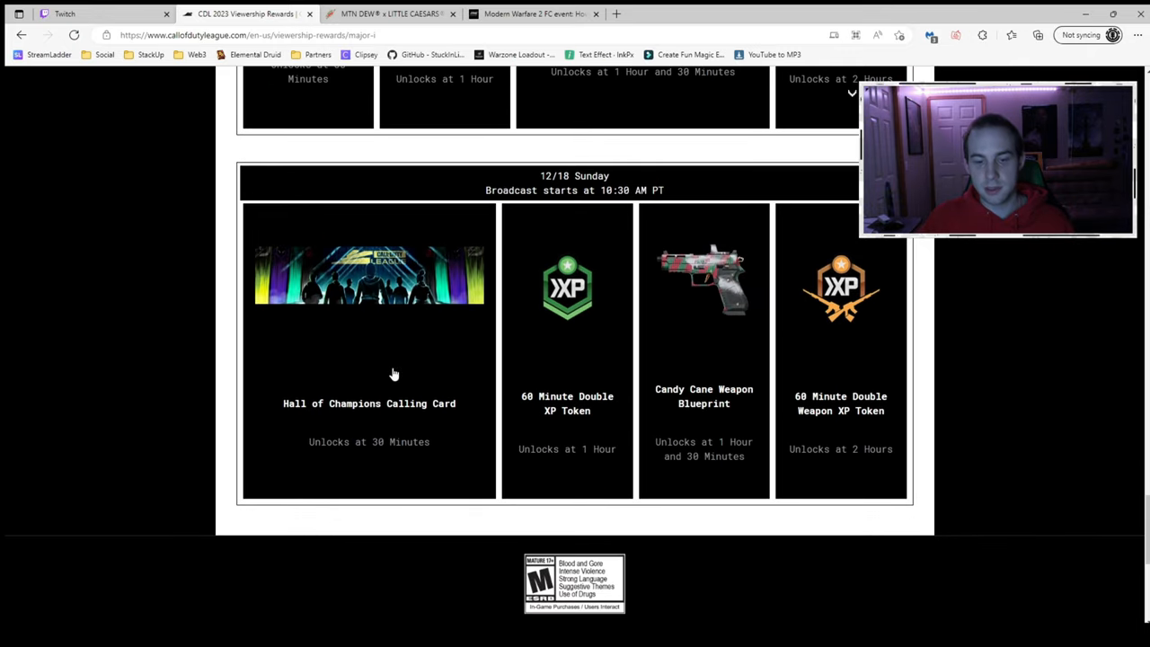
pyautogui.moveTo(819, 280)
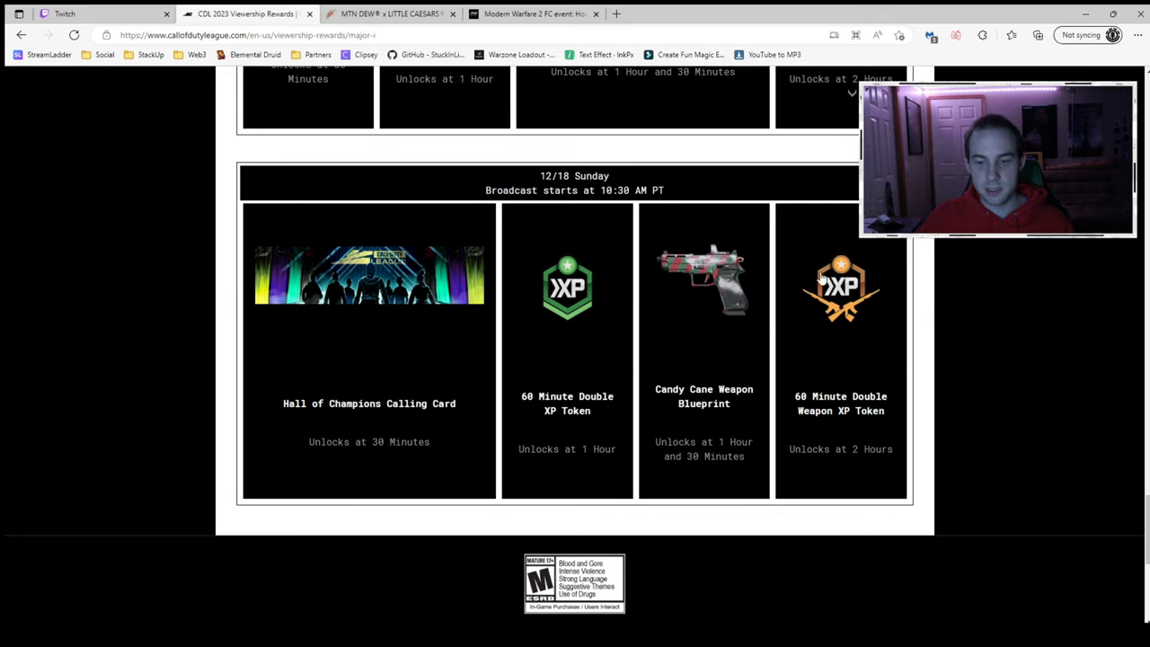
pyautogui.moveTo(697, 363)
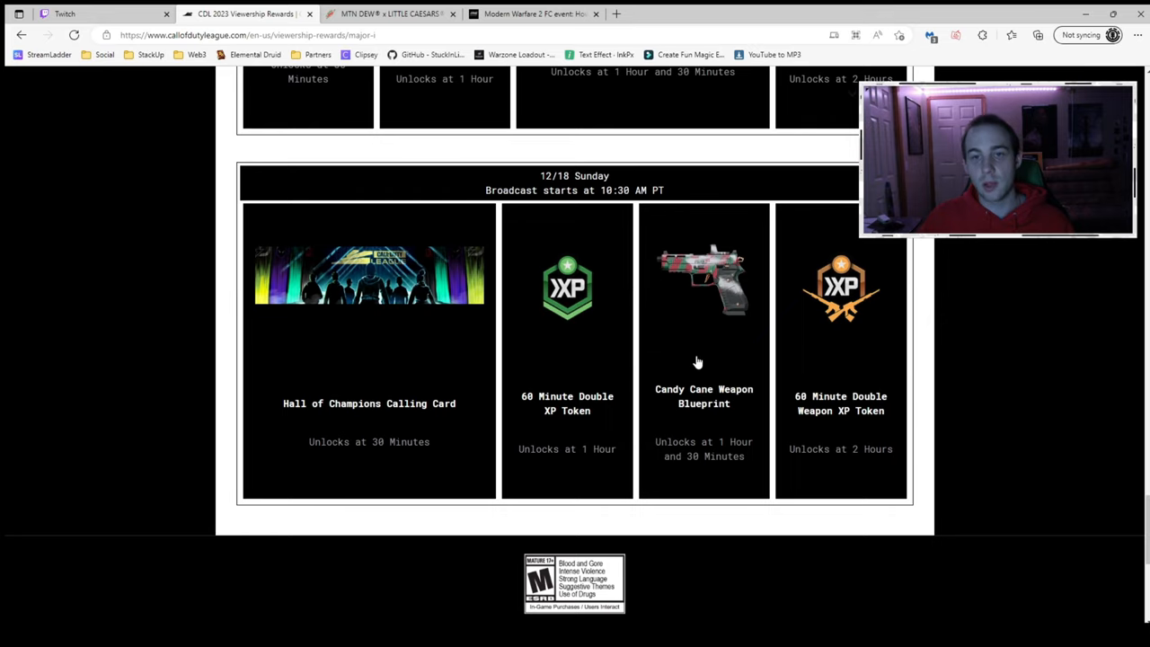
pyautogui.scroll(3)
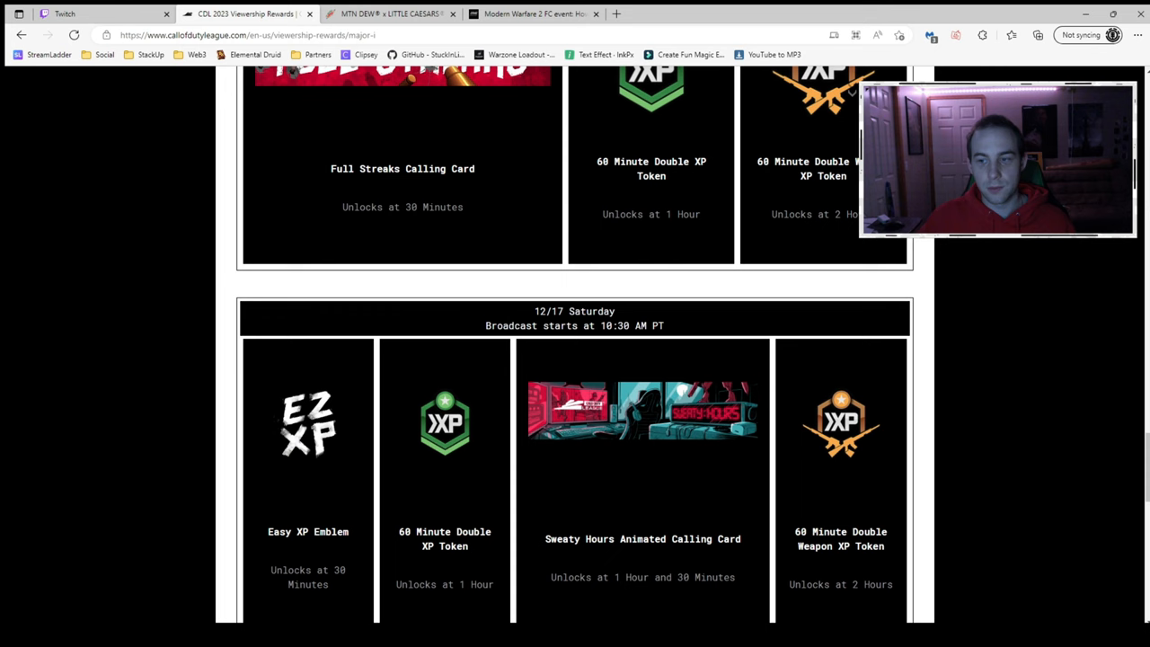
pyautogui.scroll(3)
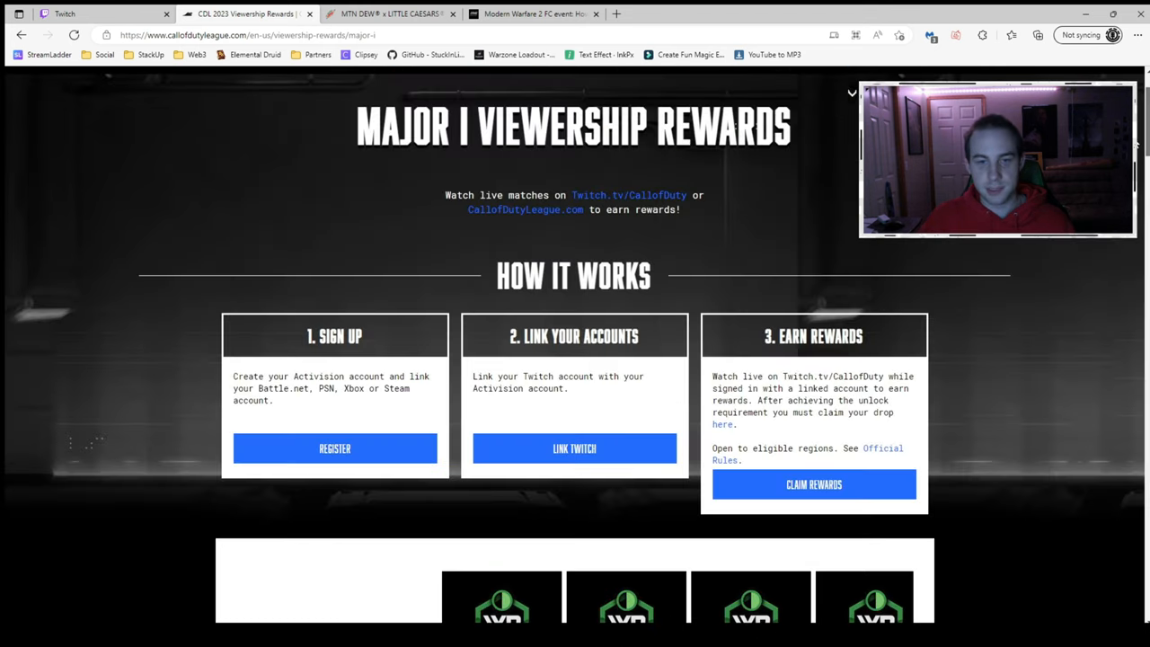
pyautogui.scroll(-3)
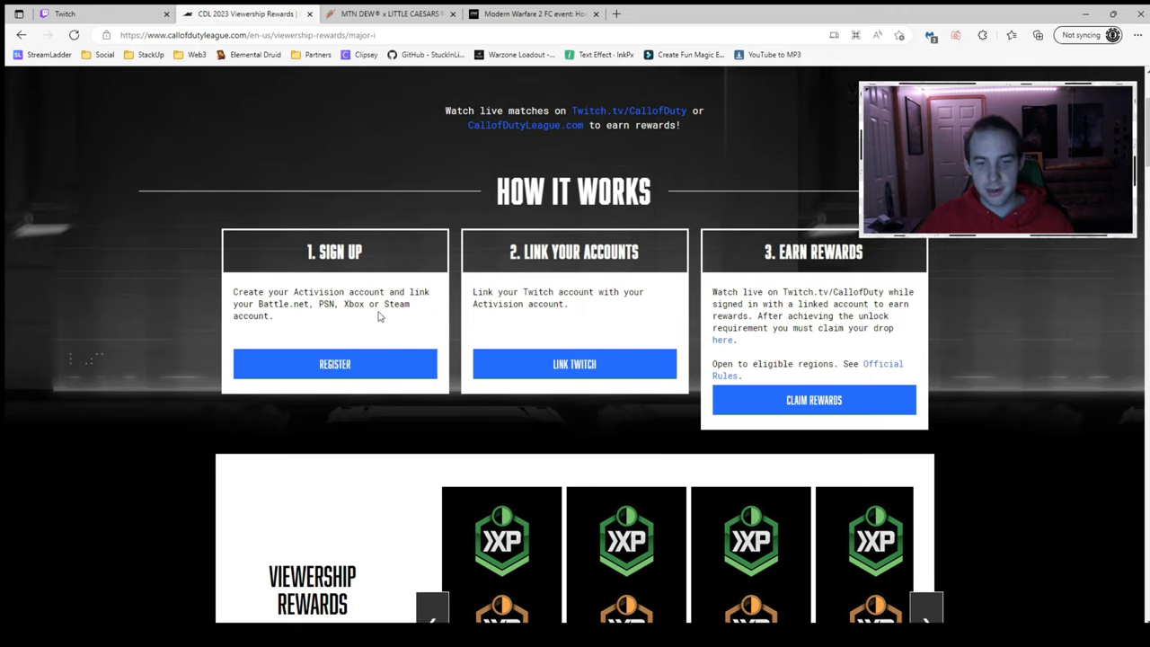
pyautogui.moveTo(575, 362)
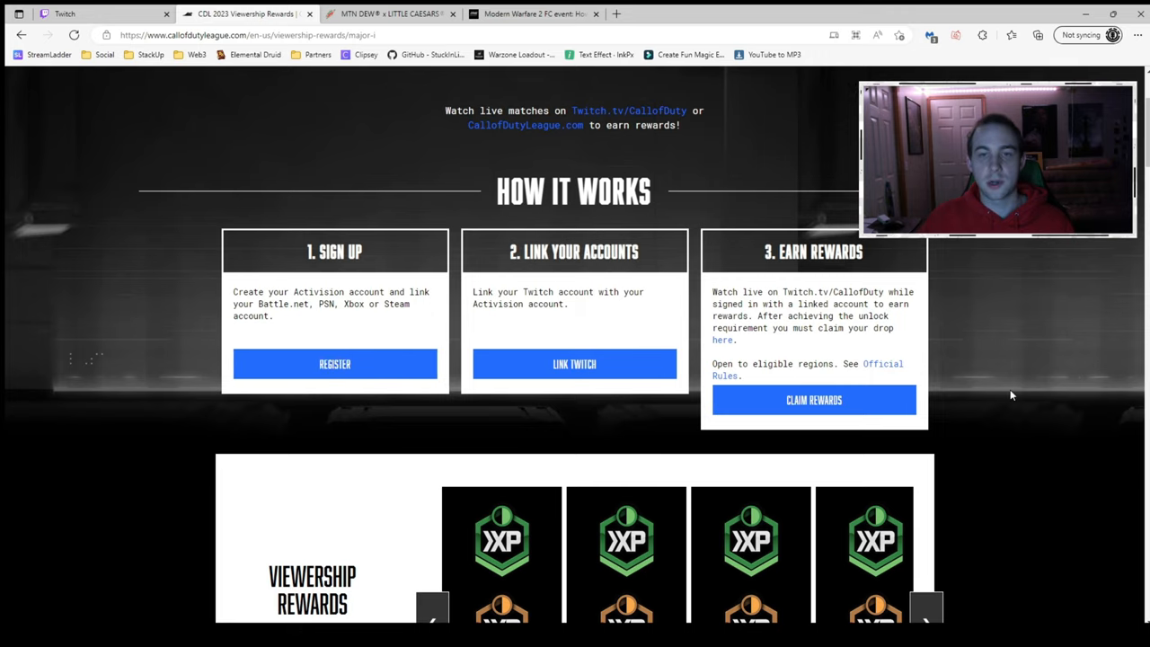
pyautogui.moveTo(1013, 392)
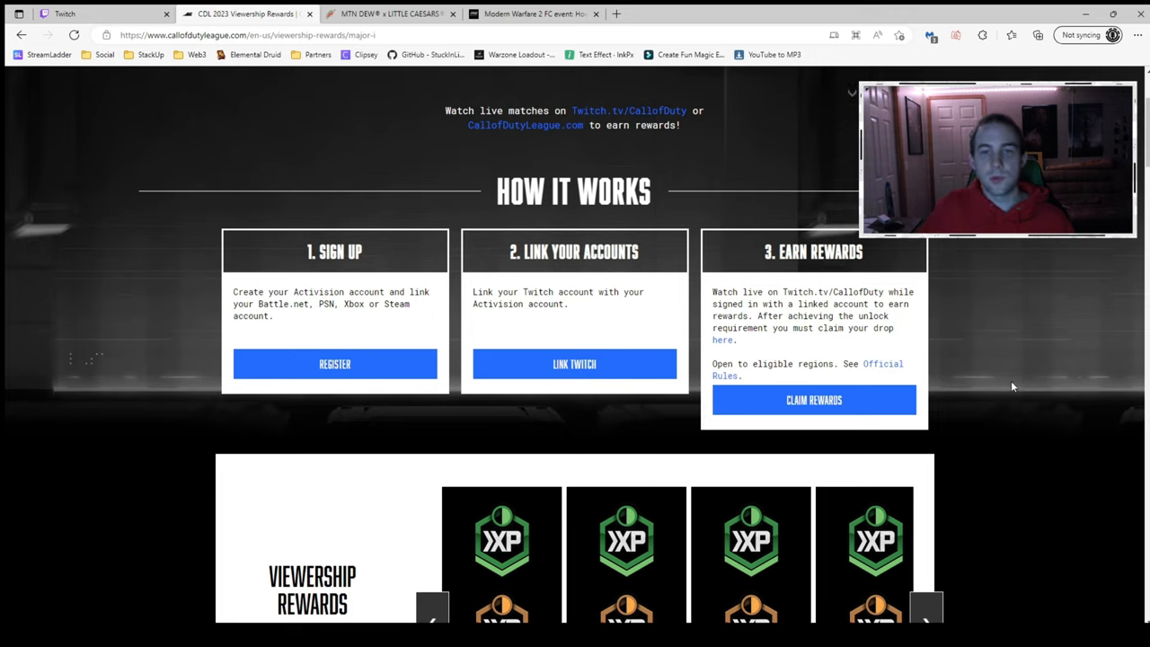